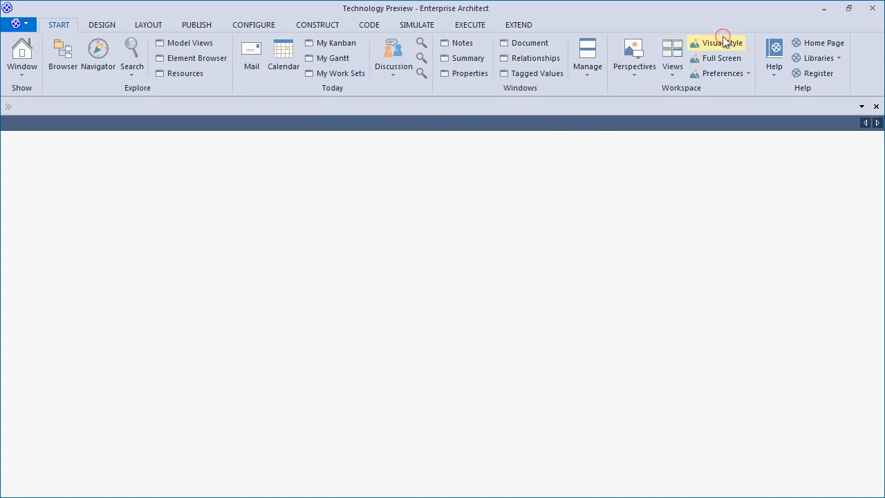
- Set the application look to Microsoft Office 2016 with the Colorful theme and apply it
left_click(722, 42)
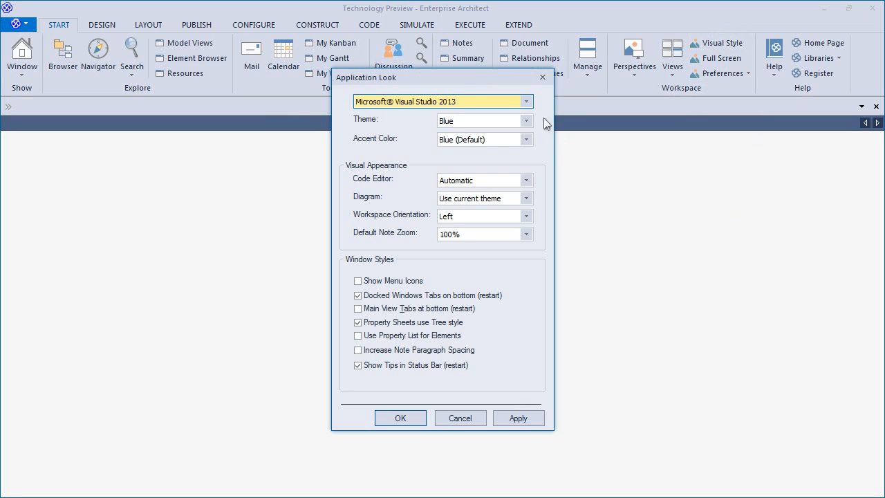
left_click(526, 101)
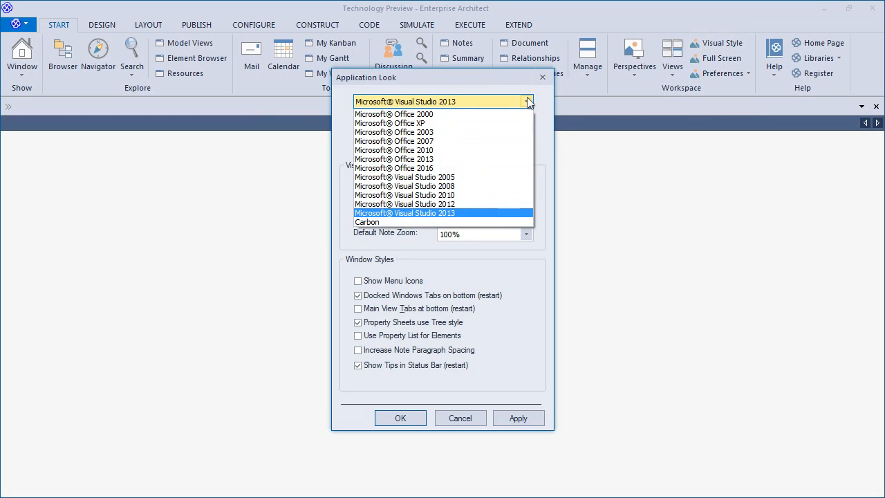
left_click(393, 168)
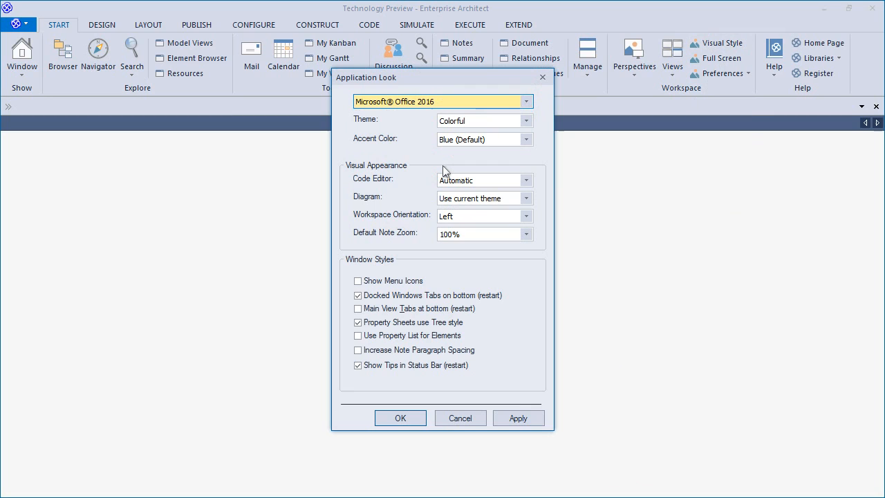
left_click(519, 418)
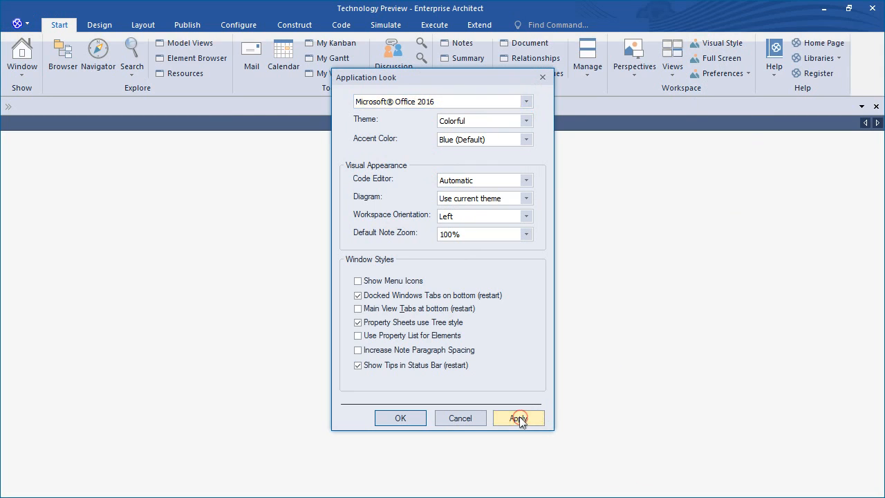
left_click(519, 418)
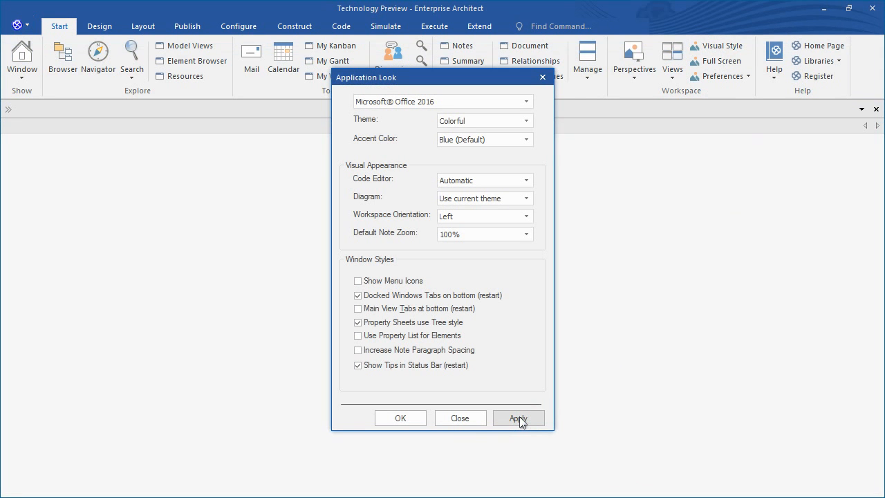
mouse_move(520, 169)
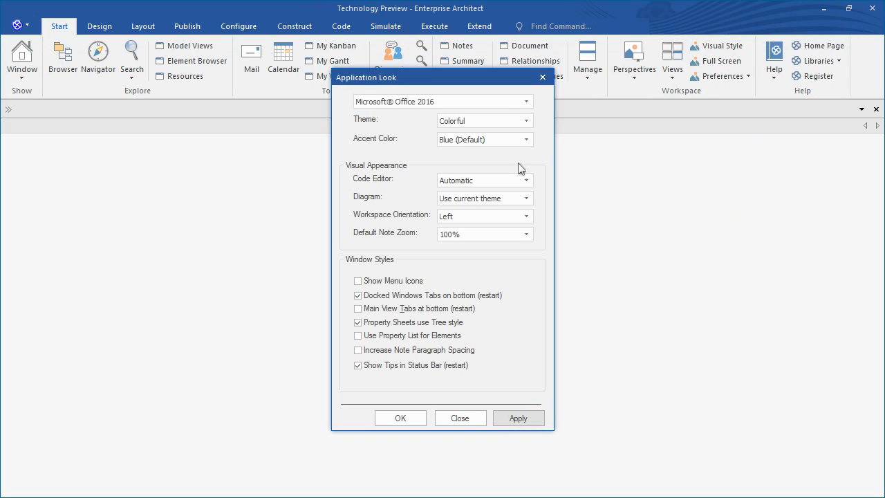
left_click(459, 418)
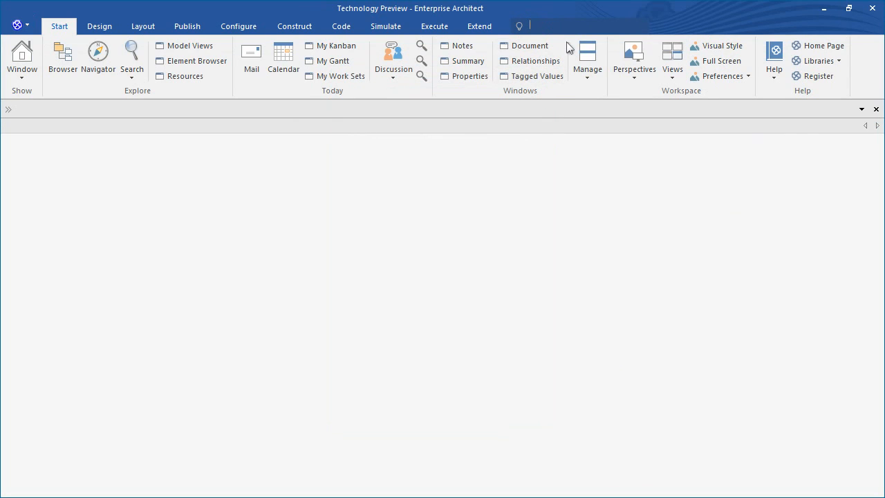
- Reopen the Application Look settings by searching 'visual' in the Find Command box
type("visu")
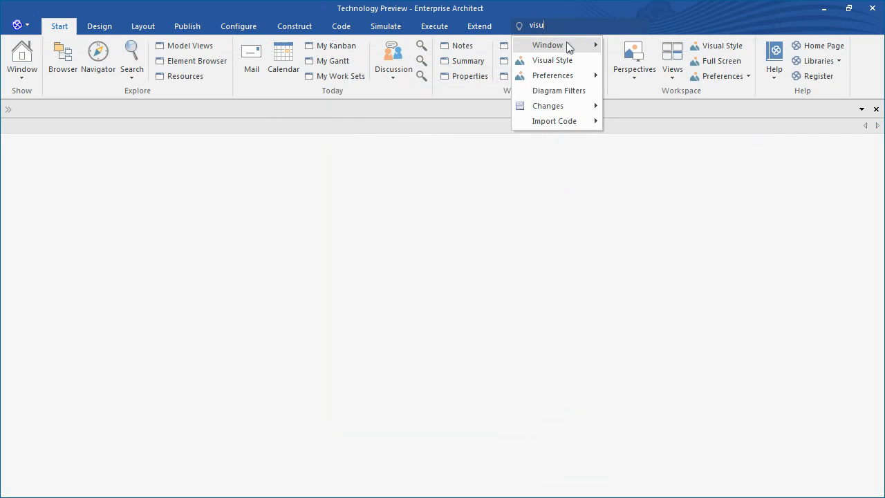
type("l")
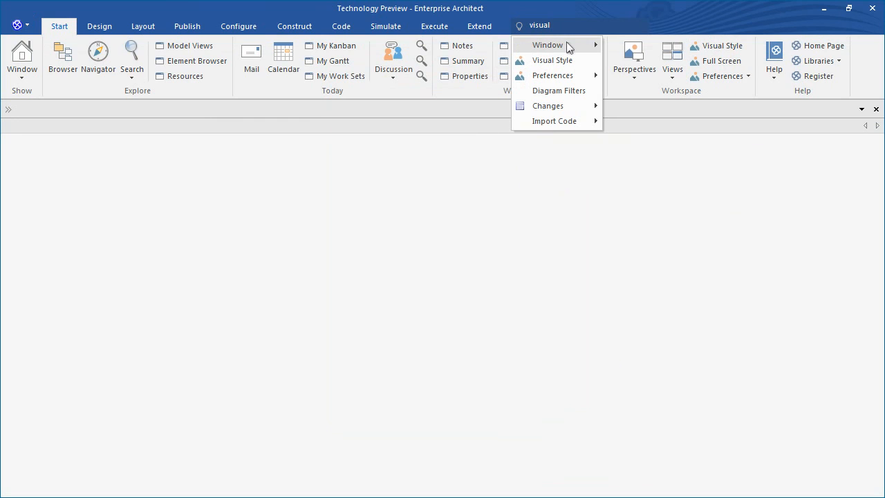
left_click(552, 60)
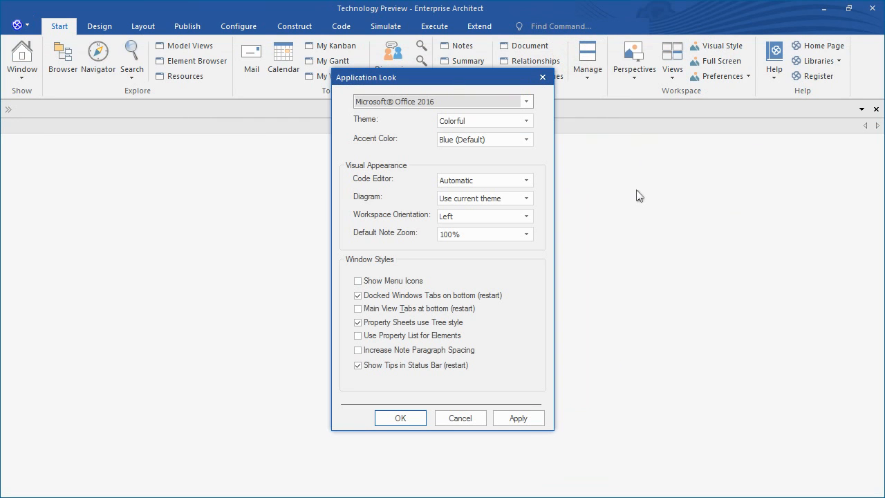
left_click(526, 120)
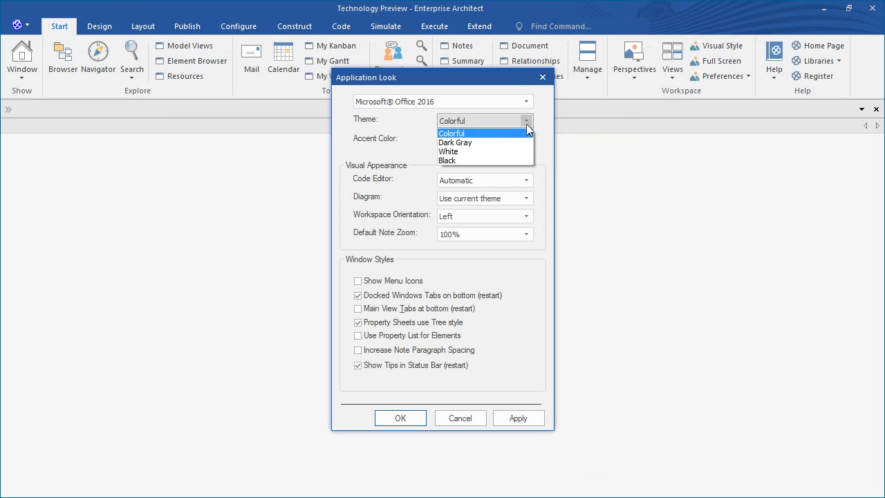
left_click(454, 142)
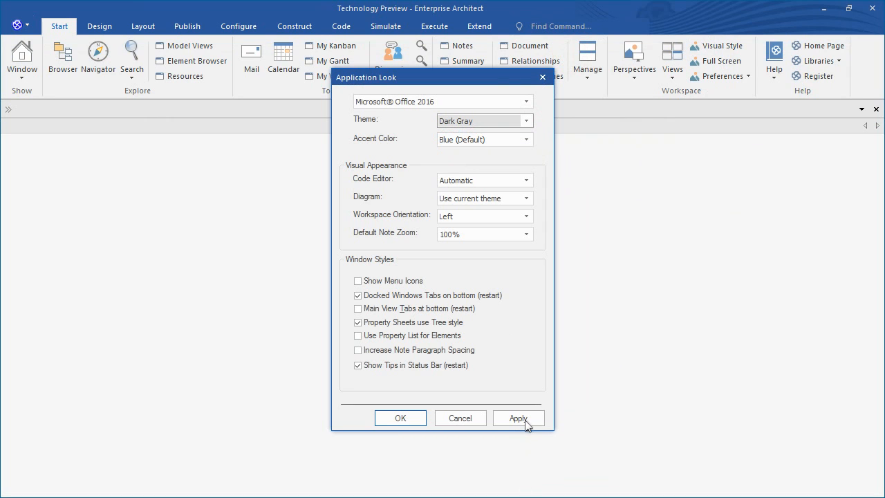
left_click(517, 418)
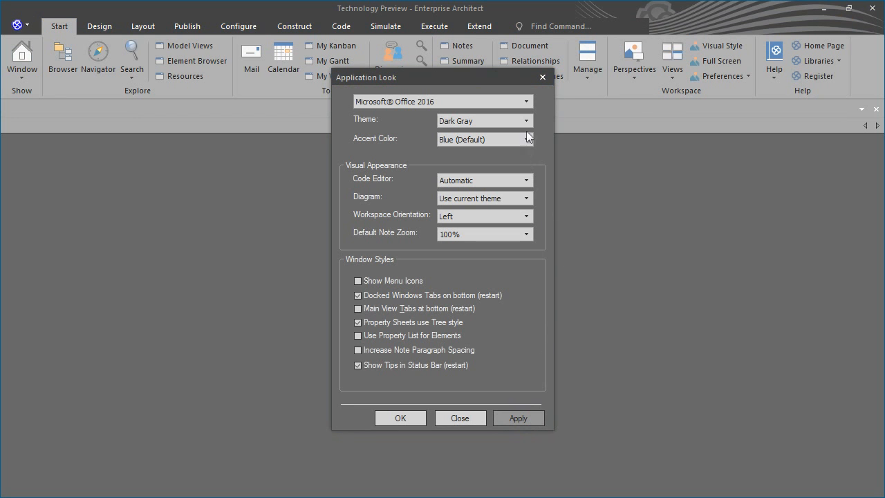
left_click(526, 120)
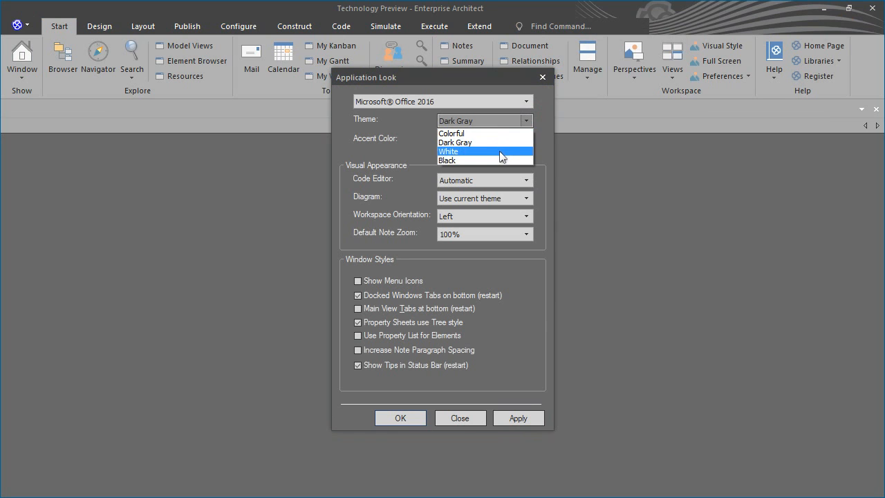
left_click(447, 150)
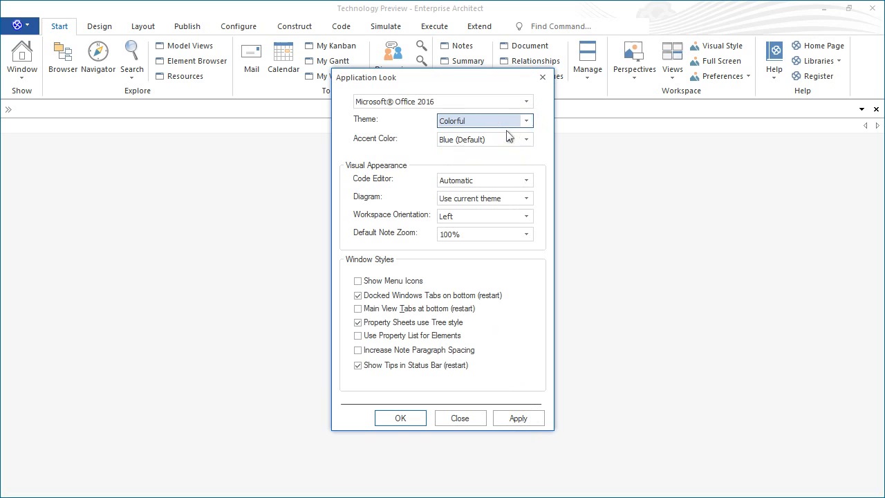
mouse_move(518, 419)
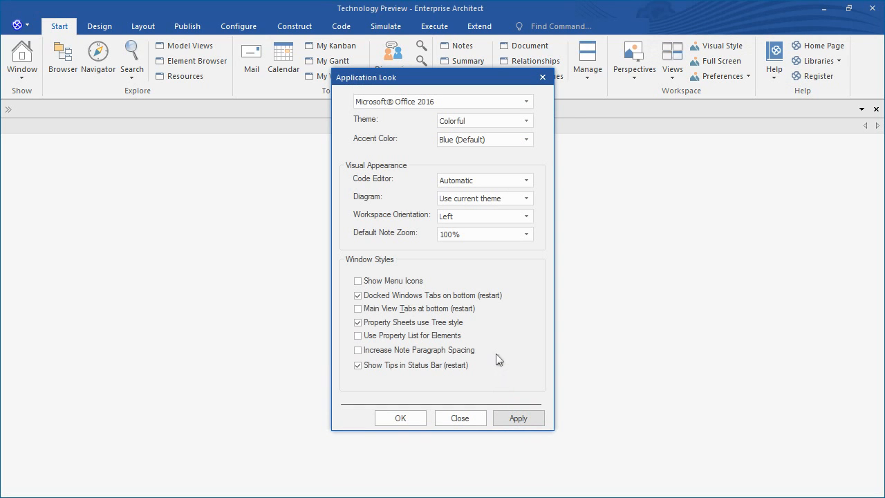
- Apply Green, then Pink accent colours, then choose Blue (Default) as the accent colour
left_click(525, 139)
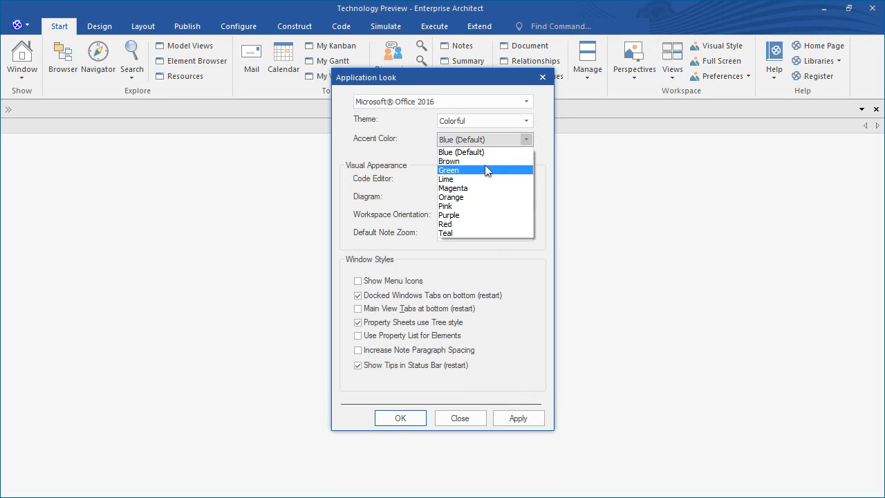
left_click(449, 170)
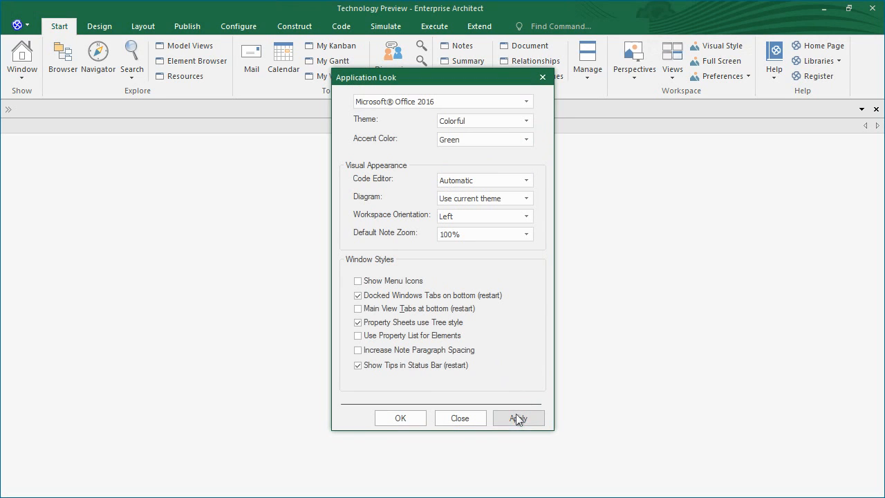
left_click(526, 139)
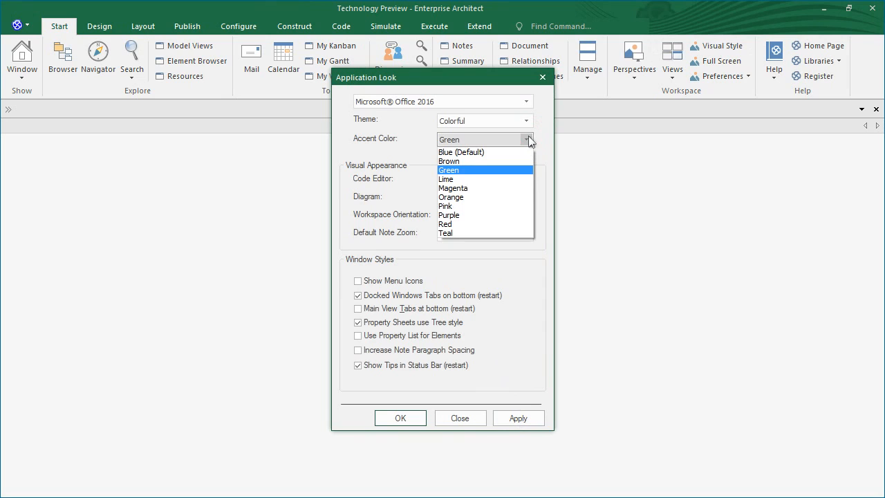
left_click(446, 206)
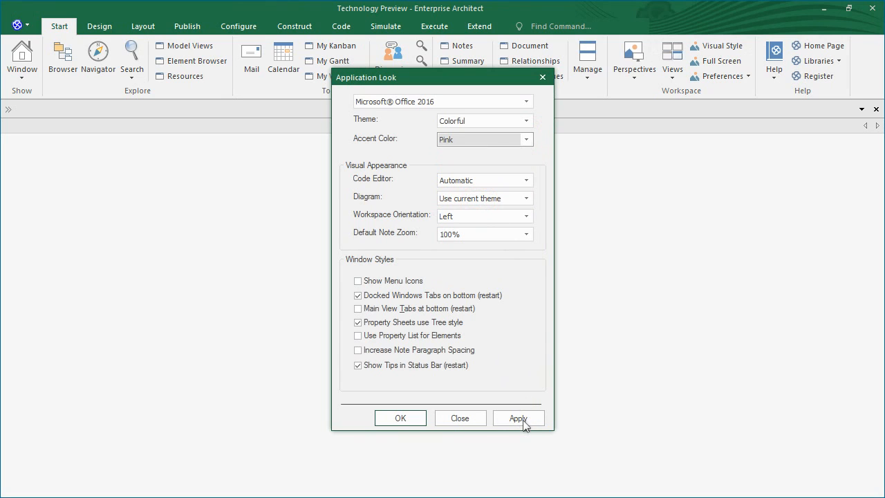
left_click(526, 139)
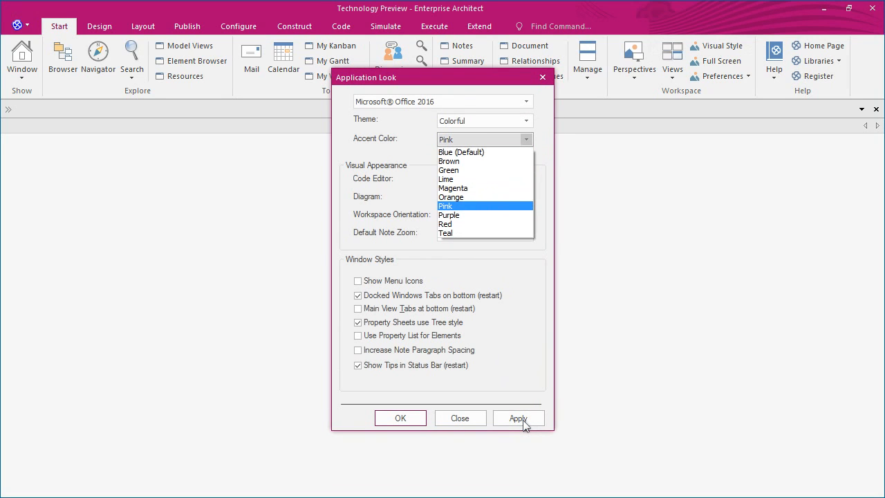
left_click(461, 151)
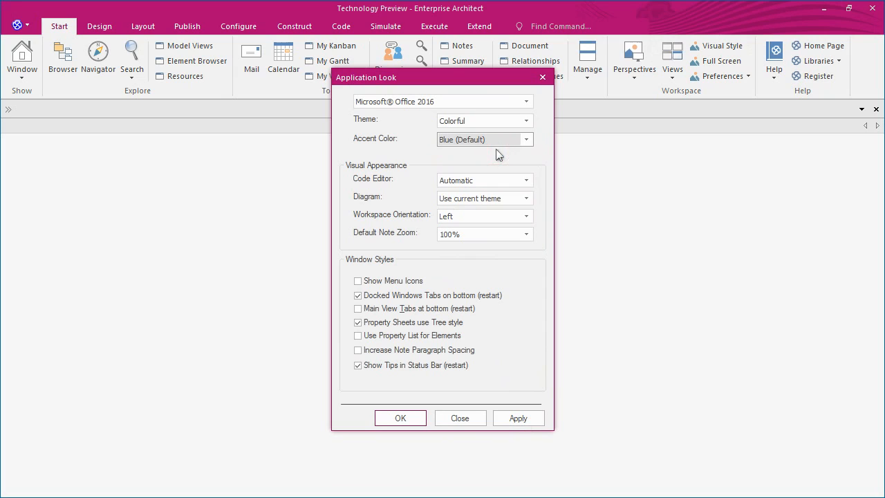
mouse_move(546, 420)
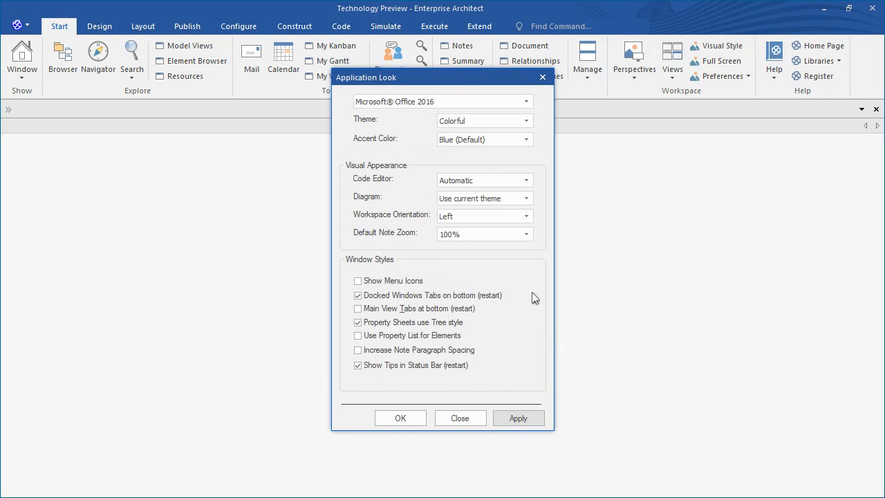
mouse_move(518, 290)
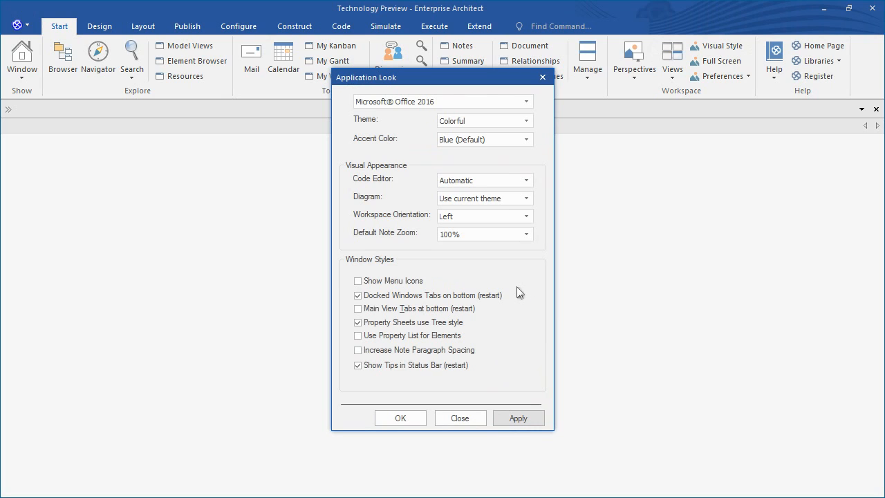
mouse_move(521, 173)
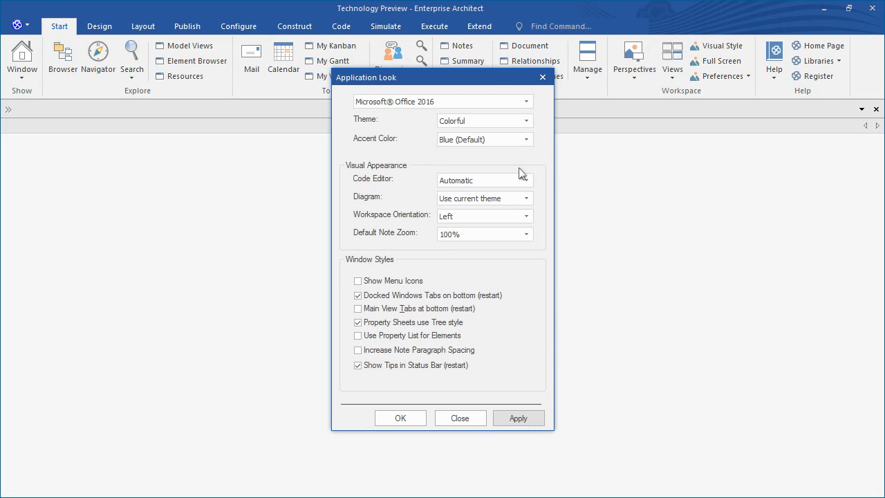